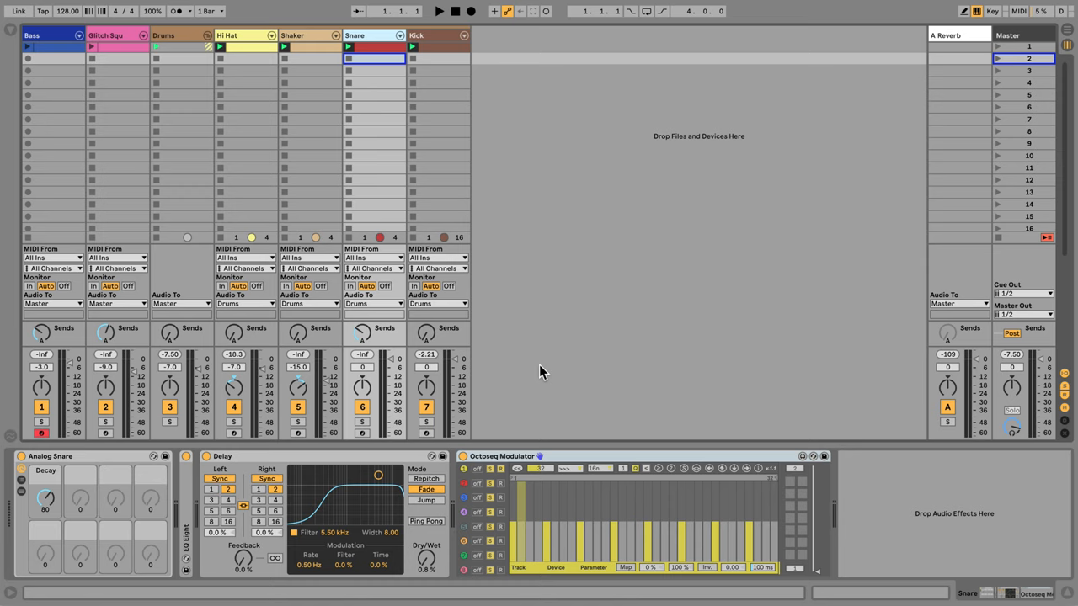
- Start playback of the set from the transport
{"action": "left_click", "coordinate": [437, 11]}
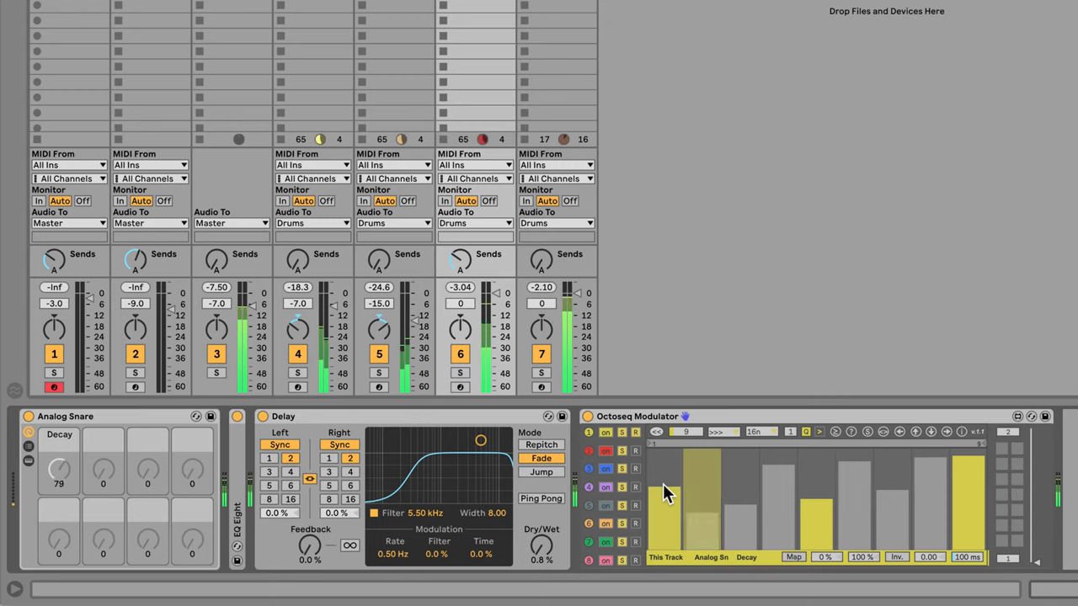
- Toggle decay direction reverse and back, set rate to 8n, and adjust one step
{"action": "left_click", "coordinate": [715, 432]}
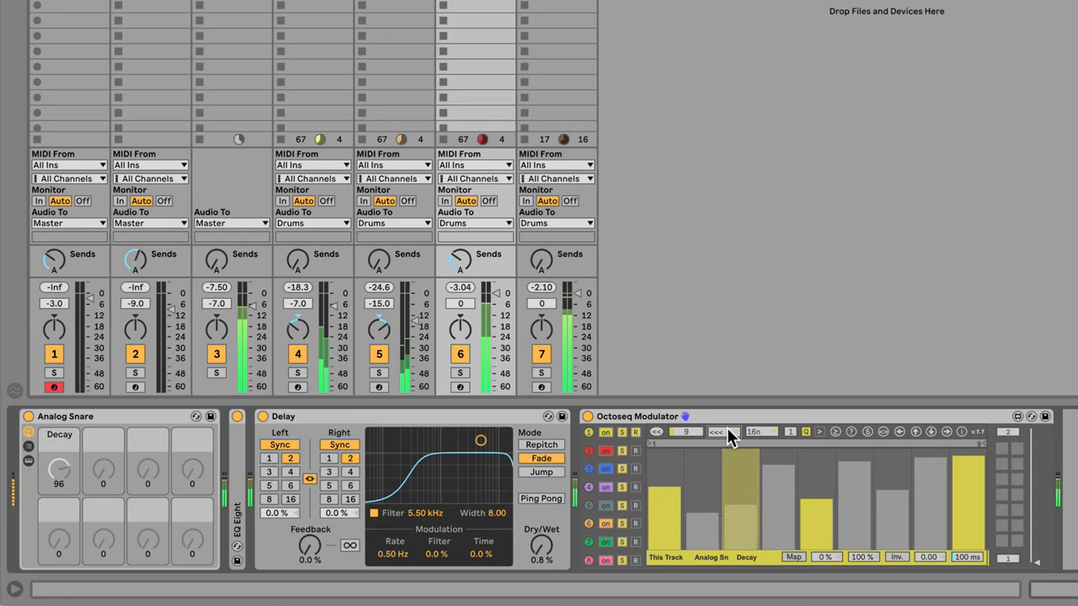
{"action": "left_click", "coordinate": [716, 432]}
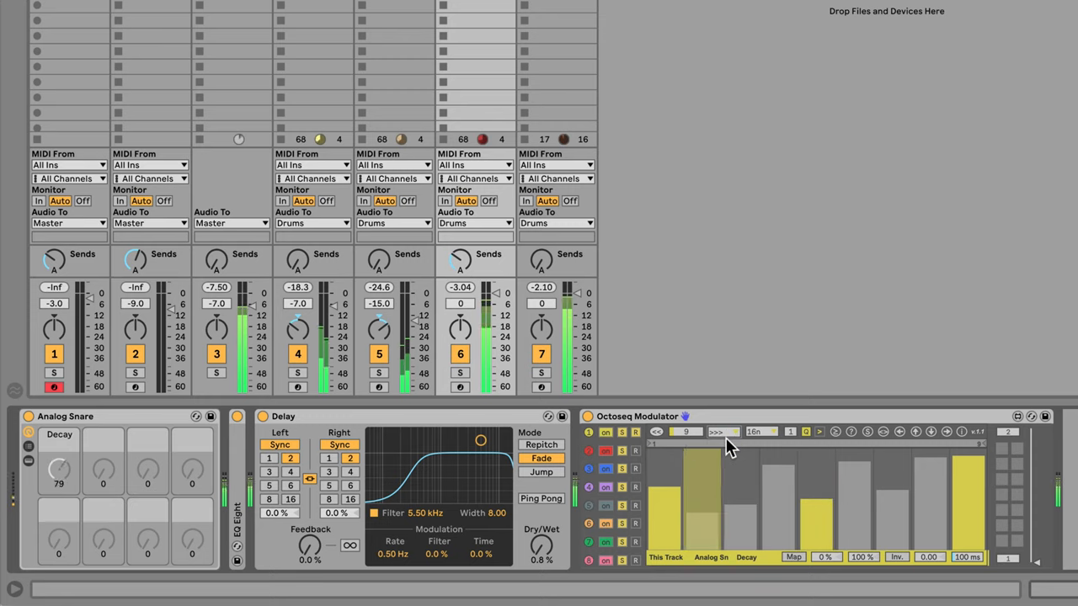
{"action": "left_click", "coordinate": [758, 431]}
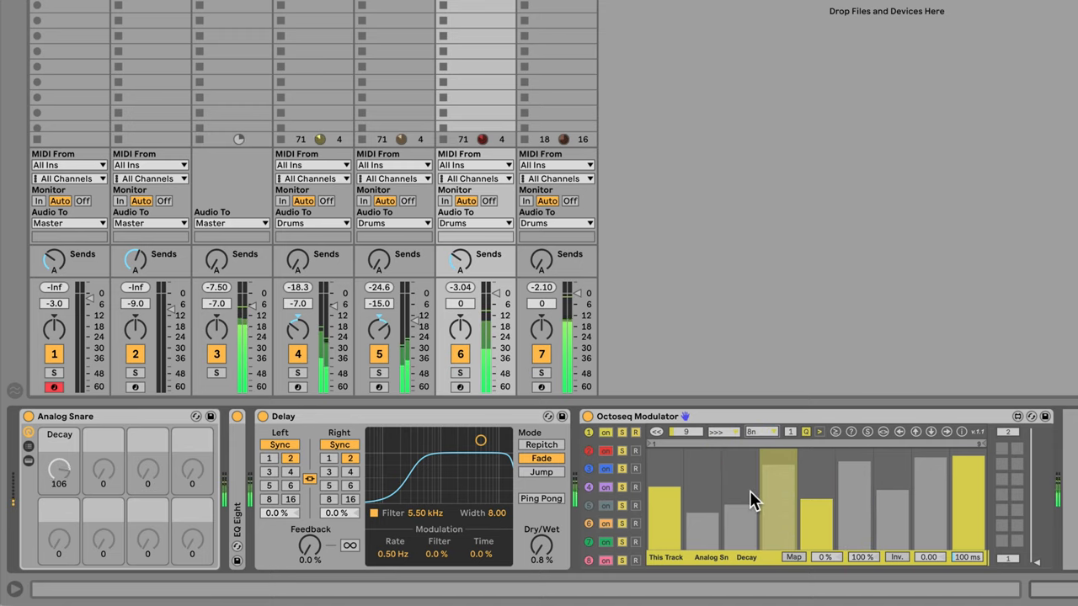
{"action": "left_click_drag", "start_coordinate": [58, 467], "coordinate": [58, 489]}
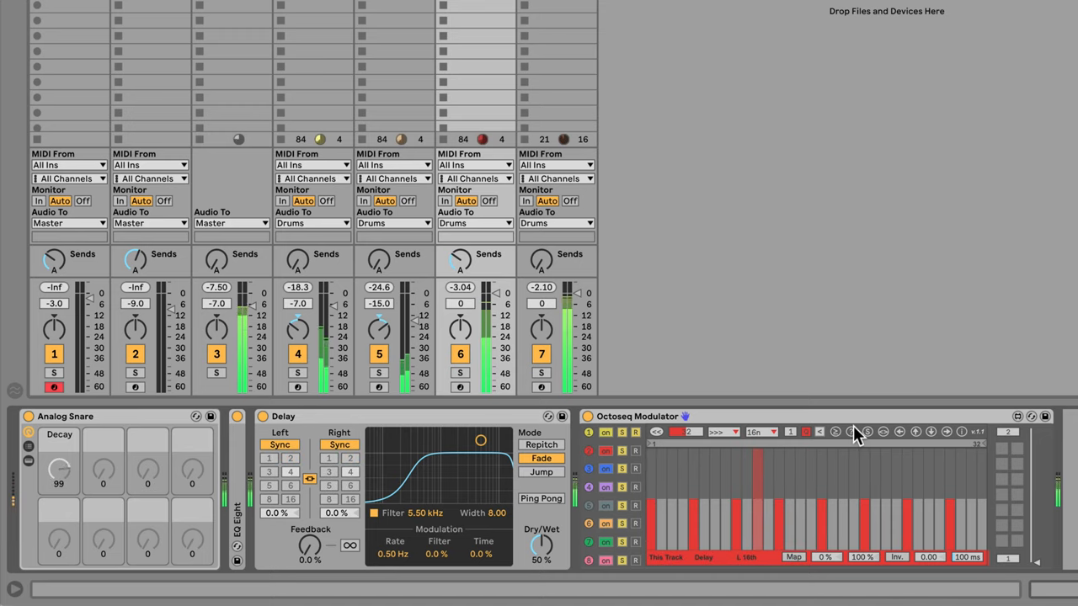
- Choose a new step rate for the Delay L 16th sequence from the rate list
{"action": "left_click", "coordinate": [757, 432]}
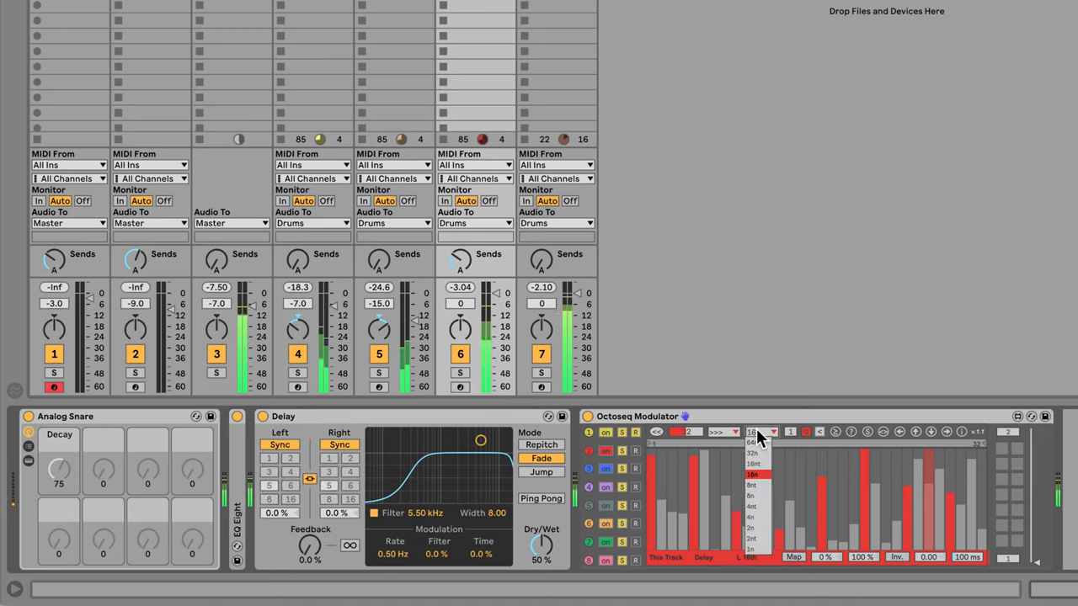
{"action": "left_click", "coordinate": [750, 505]}
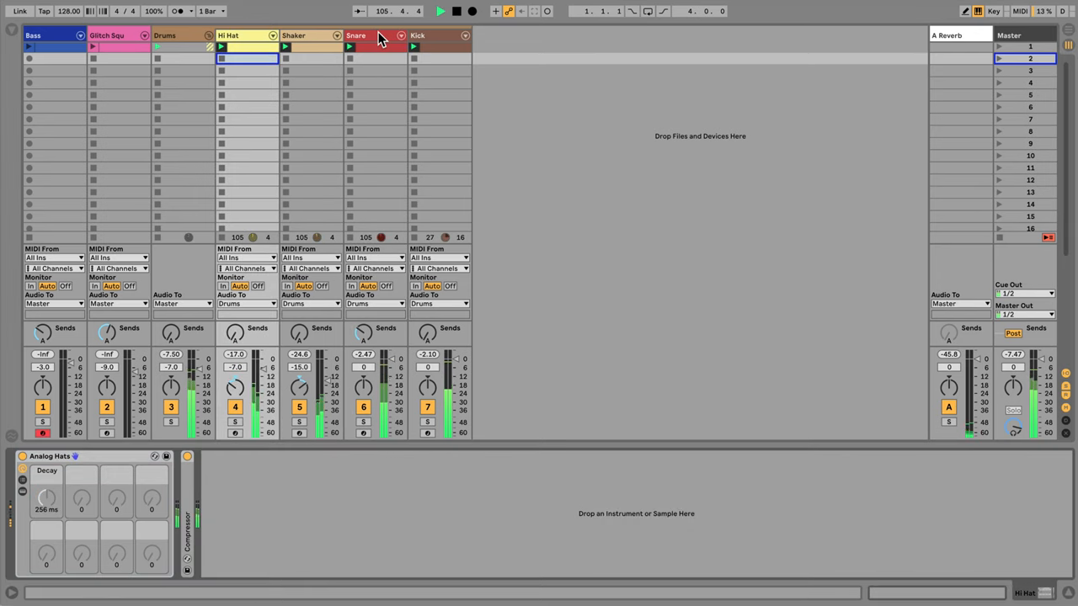
- Bring the Snare track's device chain back into view
{"action": "left_click", "coordinate": [355, 36]}
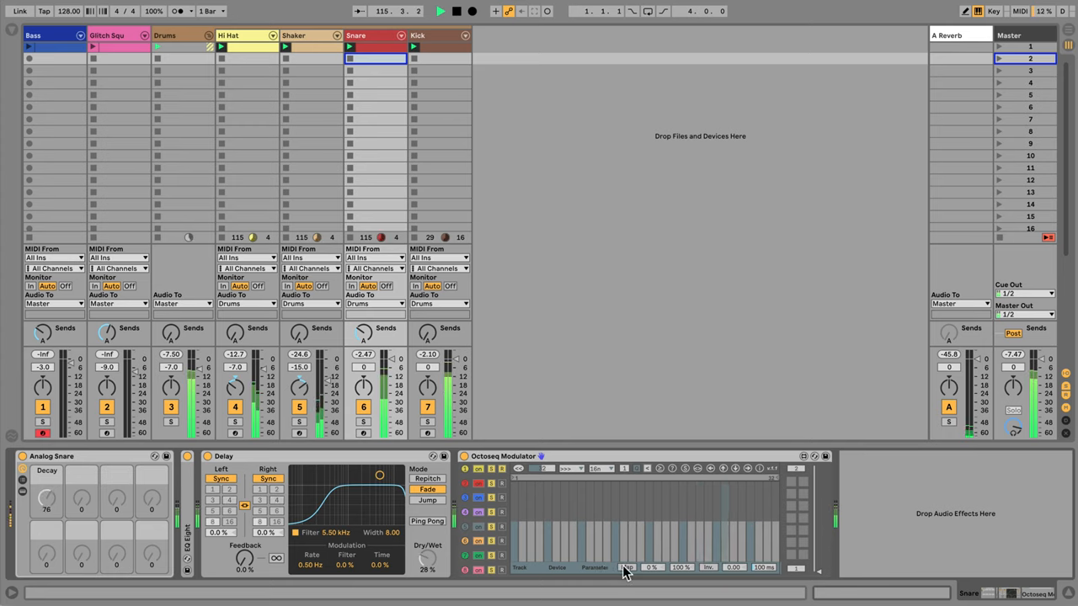
- View the Shaker track's Analog Shaker and Compressor, then return to the Snare chain
{"action": "left_click", "coordinate": [293, 35]}
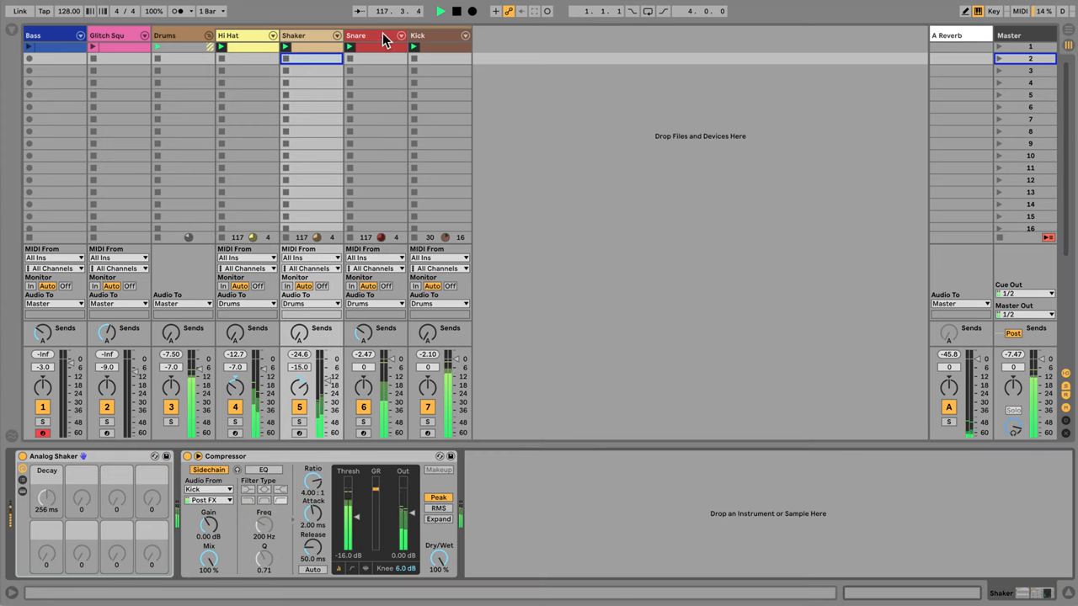
{"action": "left_click", "coordinate": [355, 35]}
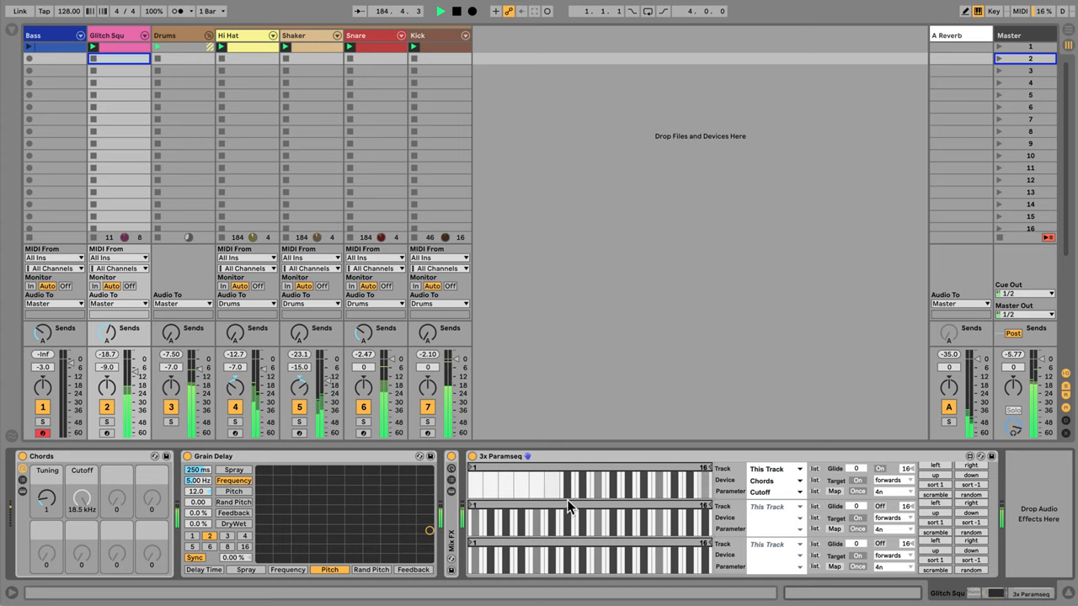
- Draw step values into the Chords Cutoff lane
{"action": "left_click", "coordinate": [892, 491]}
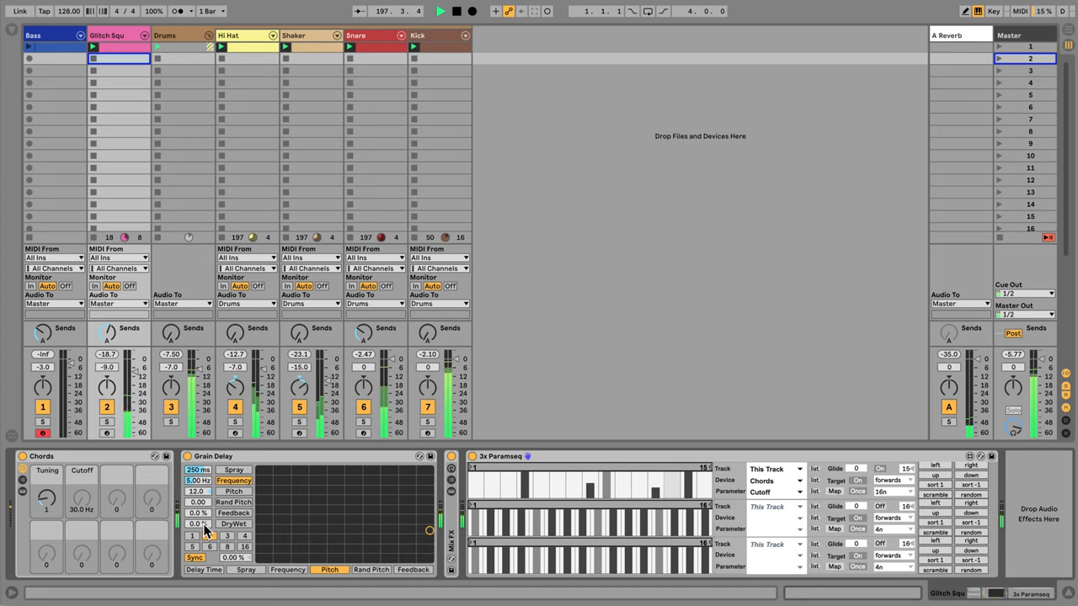
- Raise Grain Delay DryWet toward 80% and change lane 2's sequence length
{"action": "left_click_drag", "start_coordinate": [197, 524], "coordinate": [197, 505]}
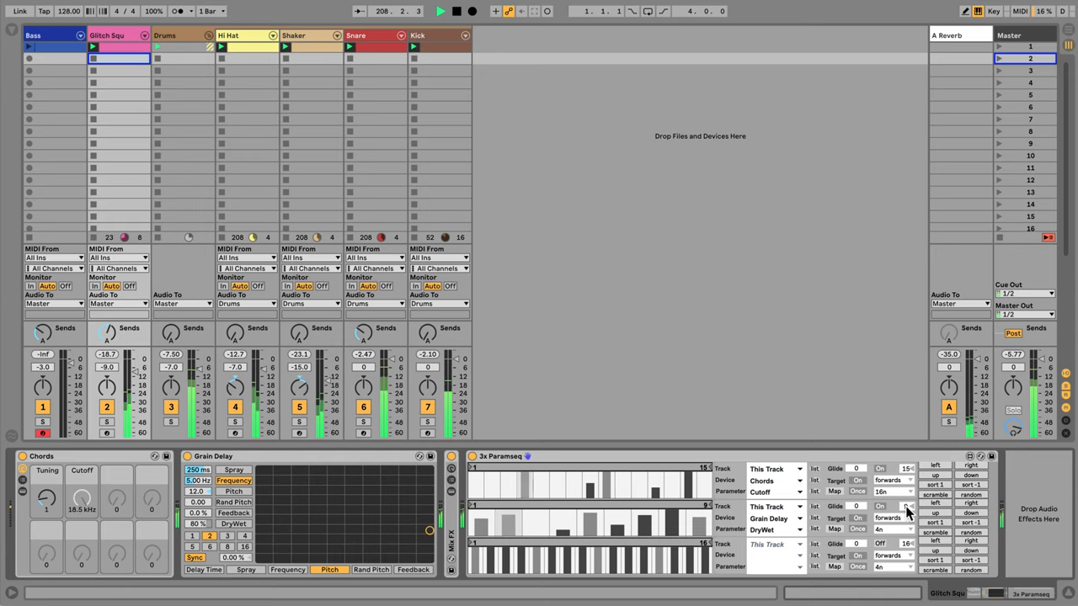
{"action": "left_click", "coordinate": [906, 506]}
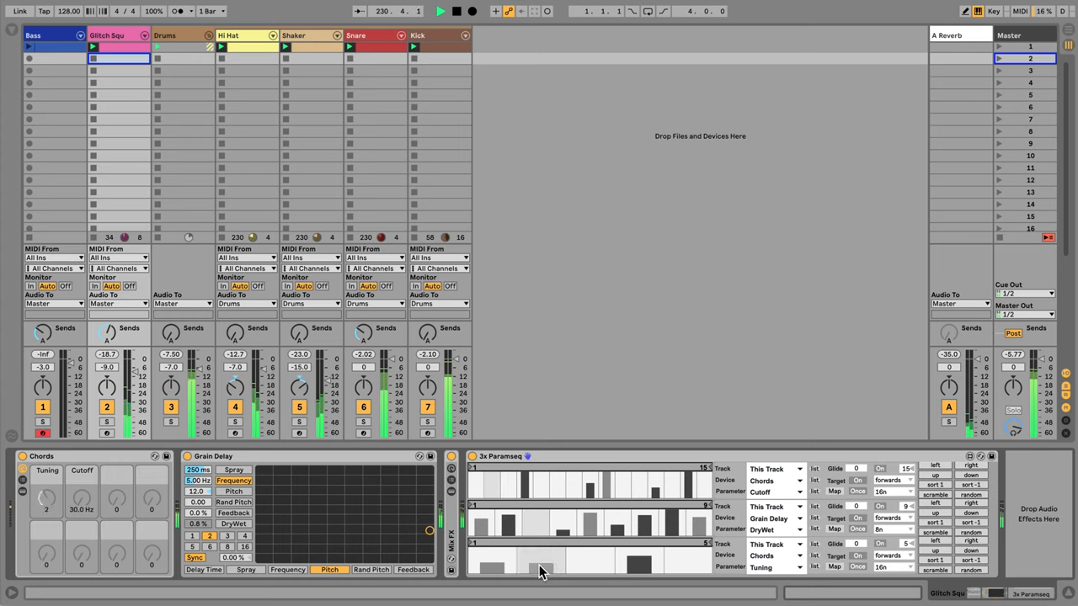
- Select the Bass track to show its Stepper and Squ Bass devices
{"action": "left_click", "coordinate": [33, 35]}
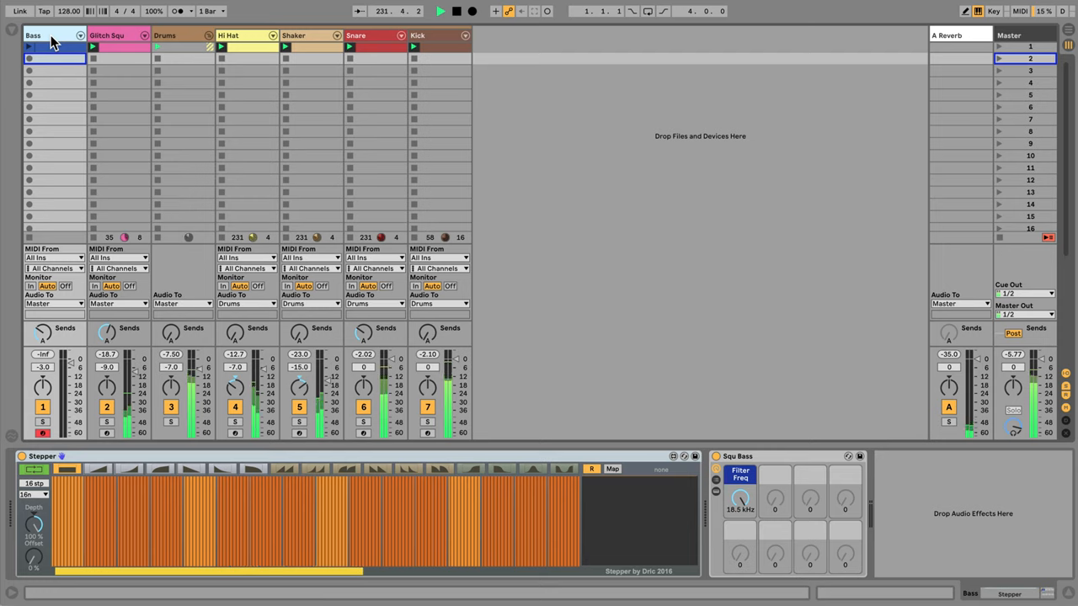